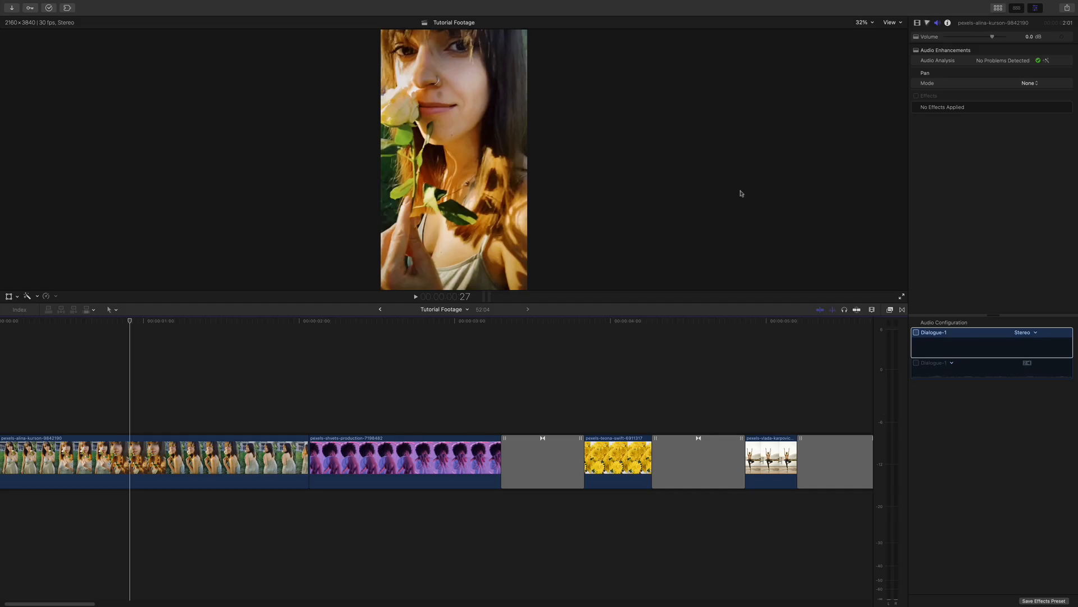
- Browse to the XEffects Insta Transitions set in the Effects and Transitions browsers
{"action": "left_click", "coordinate": [902, 310]}
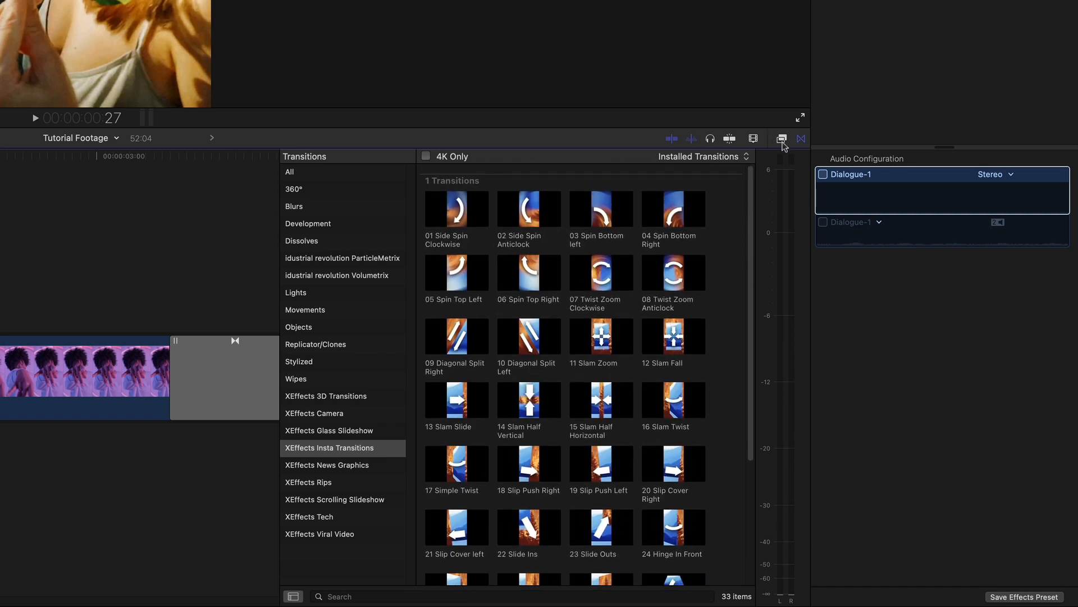
{"action": "left_click", "coordinate": [782, 140]}
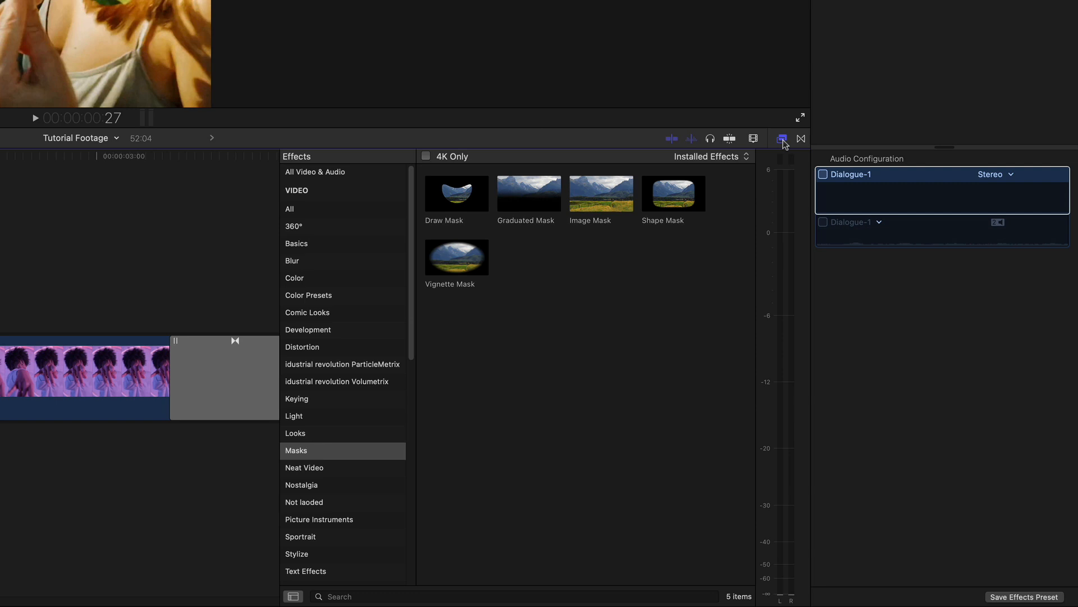
{"action": "scroll", "scroll_direction": "down", "scroll_amount": 3}
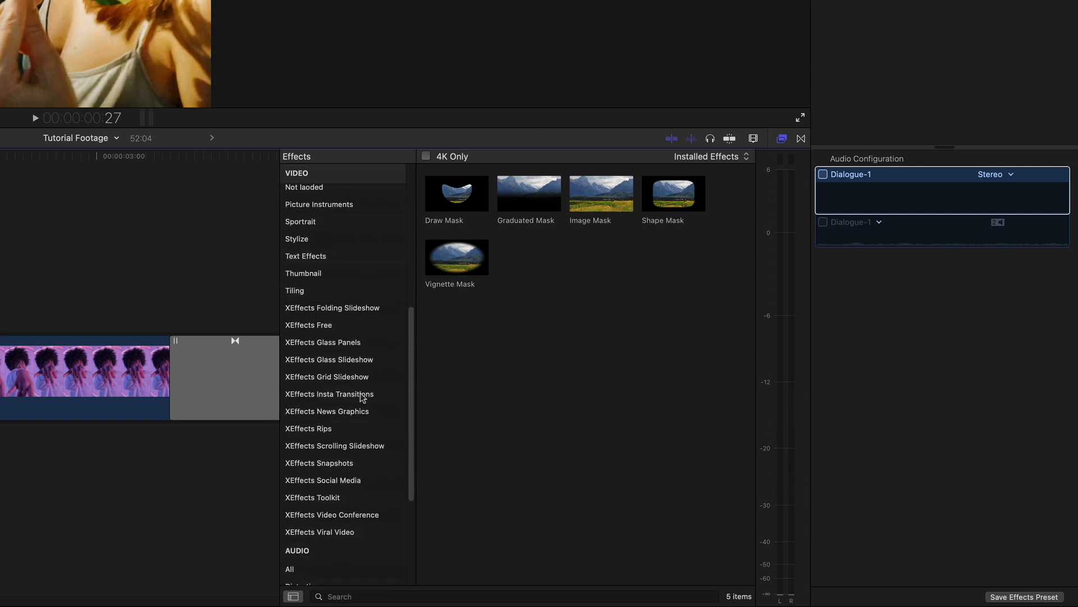
{"action": "left_click", "coordinate": [330, 393]}
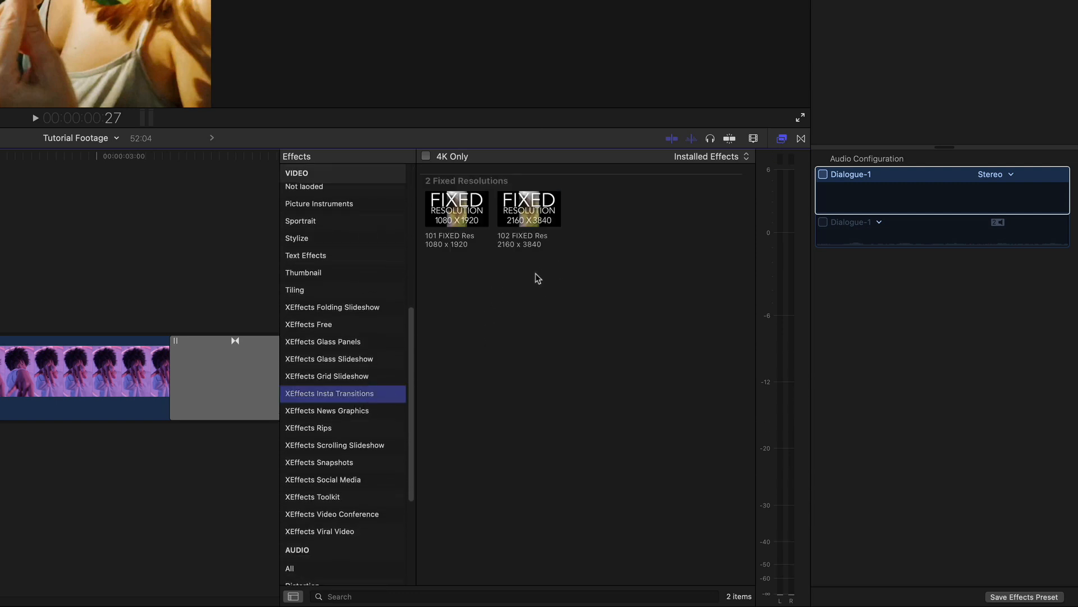
{"action": "mouse_move", "coordinate": [530, 285]}
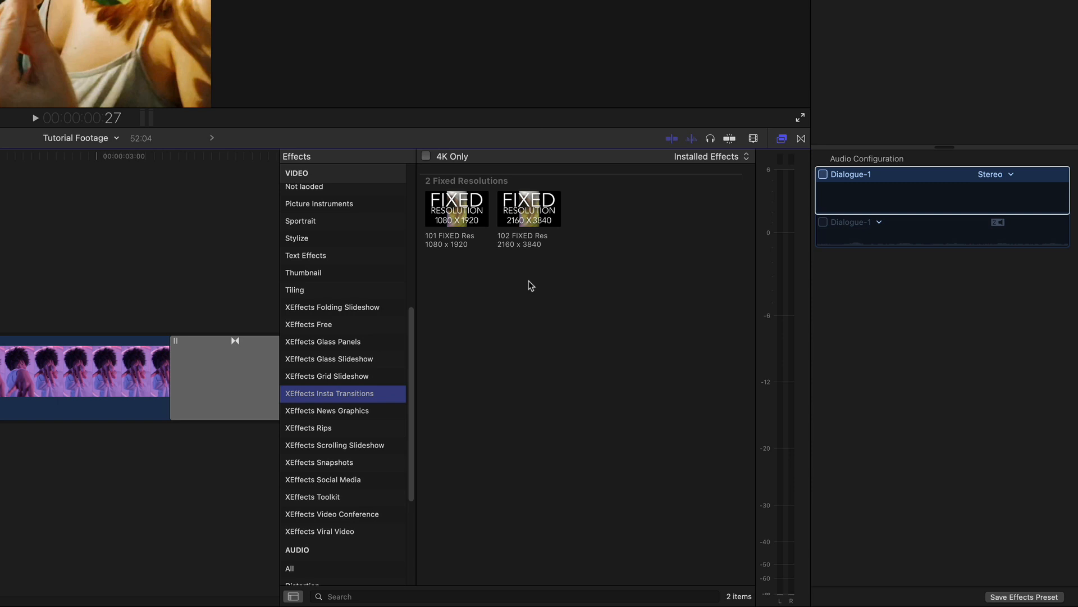
{"action": "left_click", "coordinate": [782, 138]}
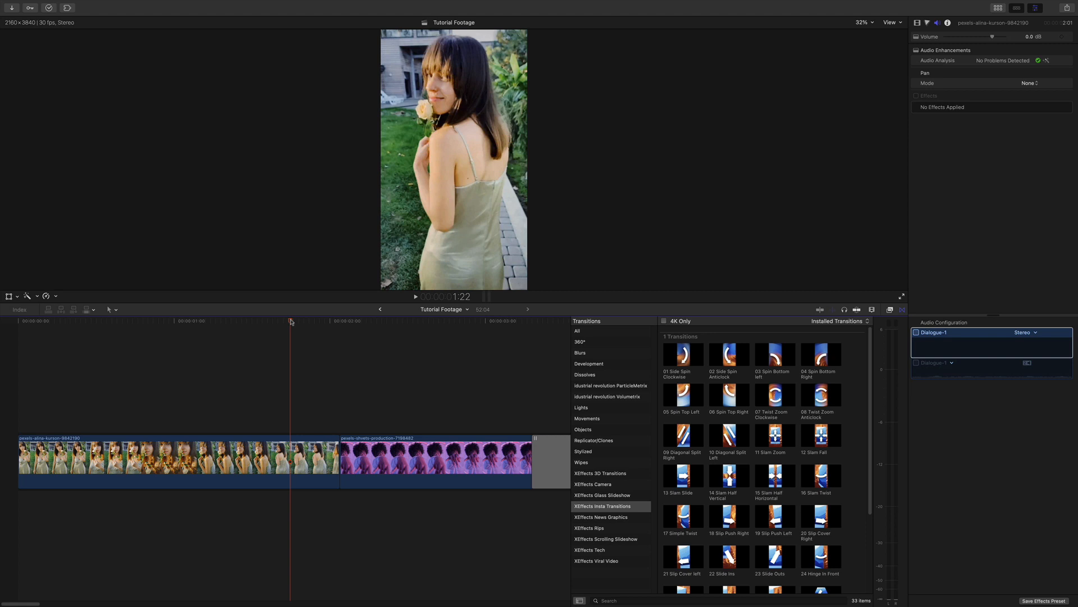
{"action": "mouse_move", "coordinate": [107, 122]}
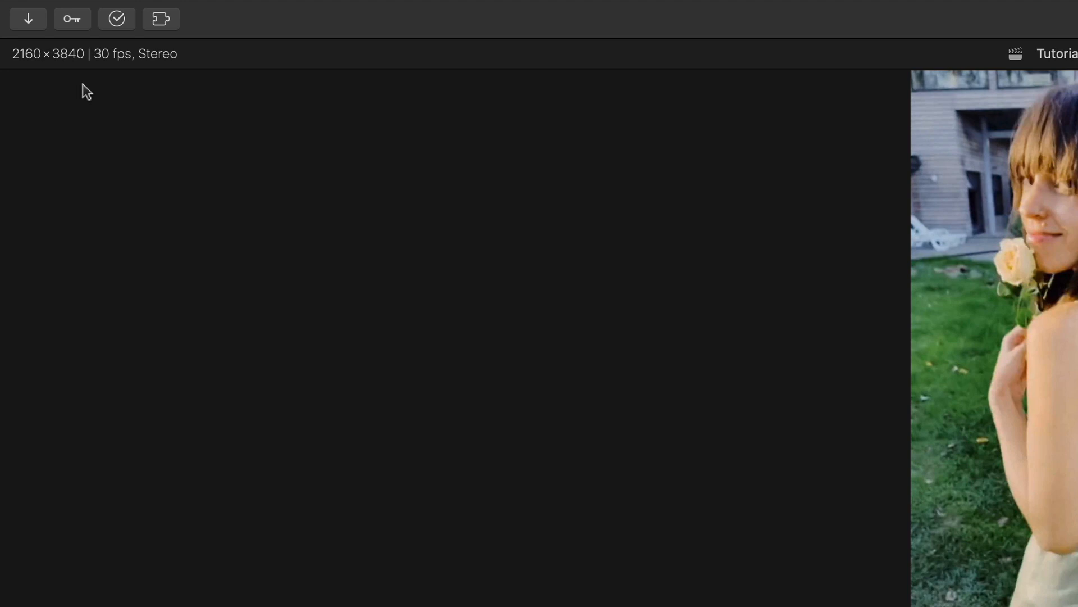
{"action": "mouse_move", "coordinate": [110, 112]}
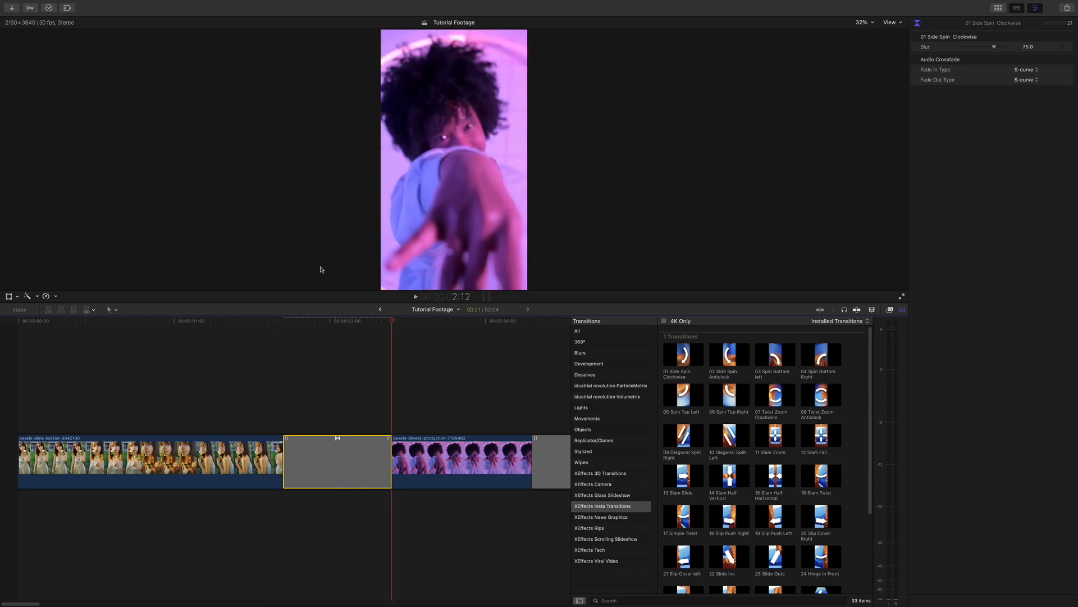
{"action": "mouse_move", "coordinate": [304, 314]}
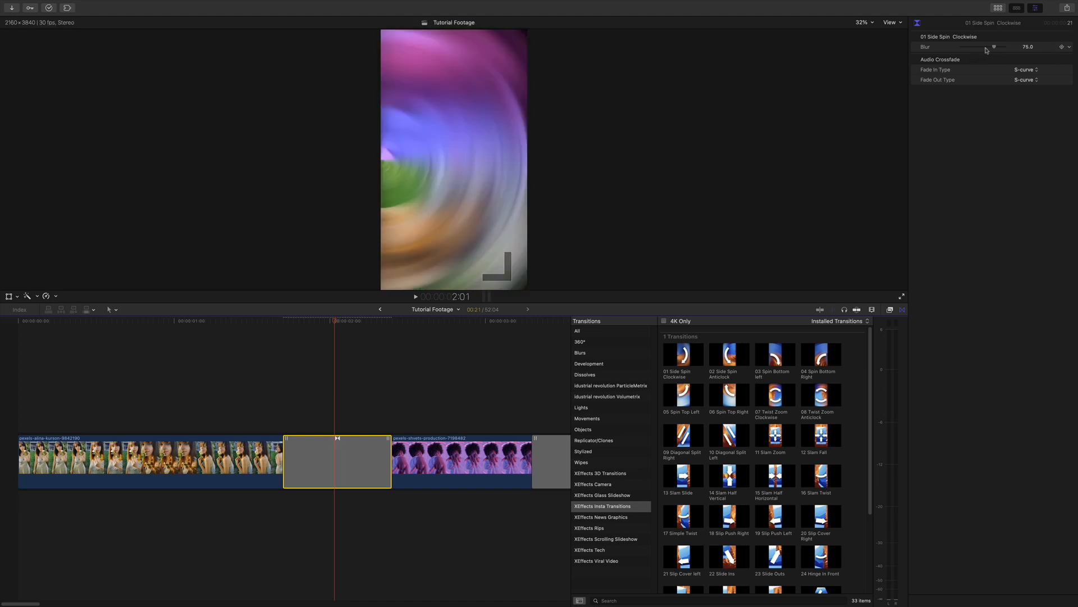
- Lower the 01 Side Spin Clockwise transition's Blur to 67.91 and scrub through it
{"action": "left_click_drag", "start_coordinate": [995, 47], "coordinate": [990, 48]}
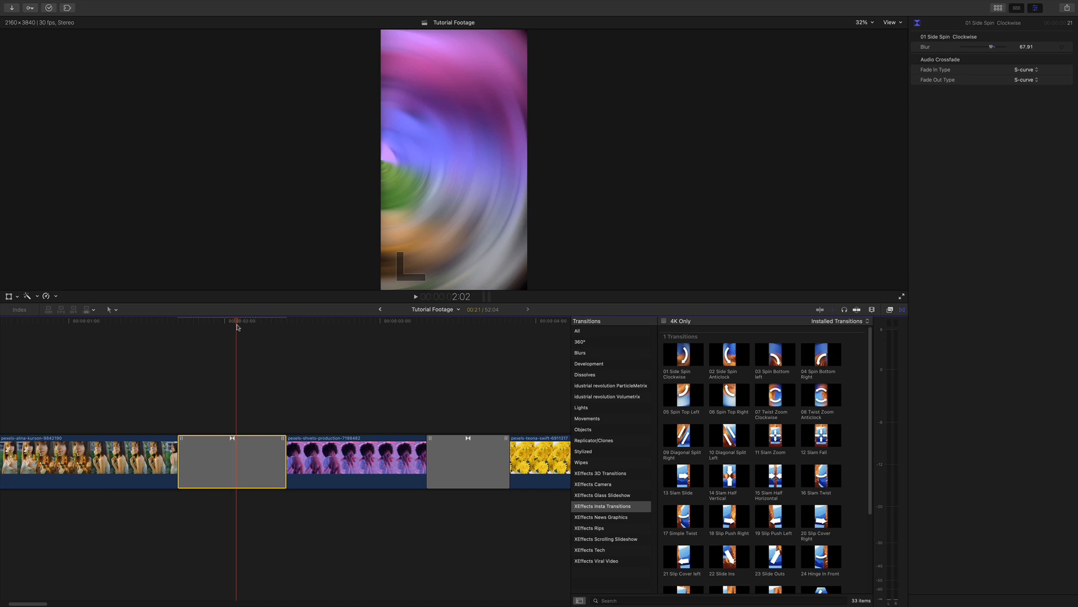
{"action": "left_click", "coordinate": [415, 321]}
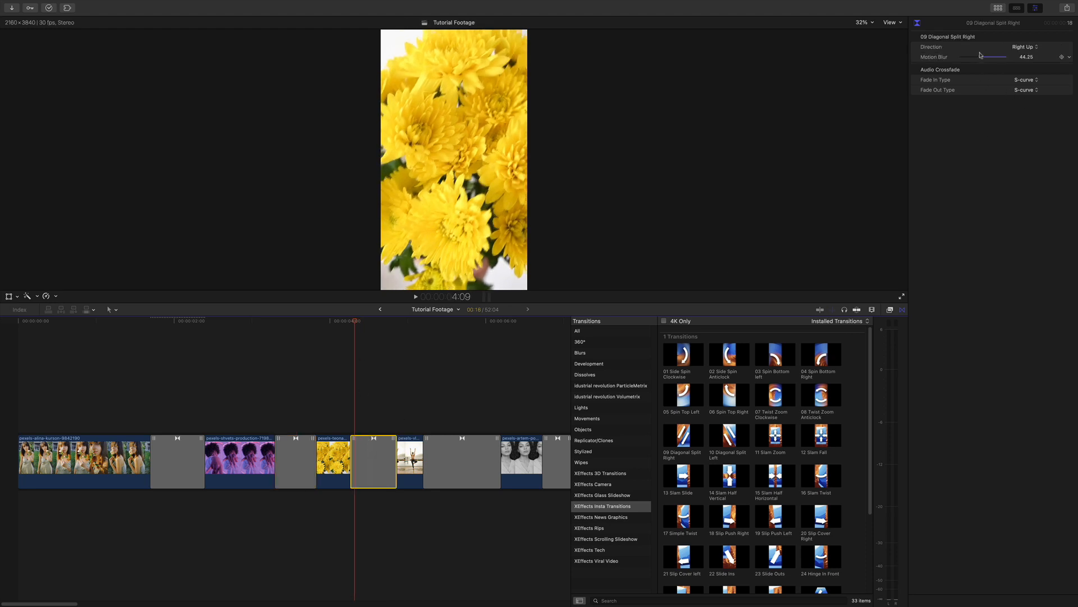
- Set 09 Diagonal Split Right's Motion Blur to 0 and Direction to Left Up
{"action": "left_click_drag", "start_coordinate": [998, 56], "coordinate": [962, 56]}
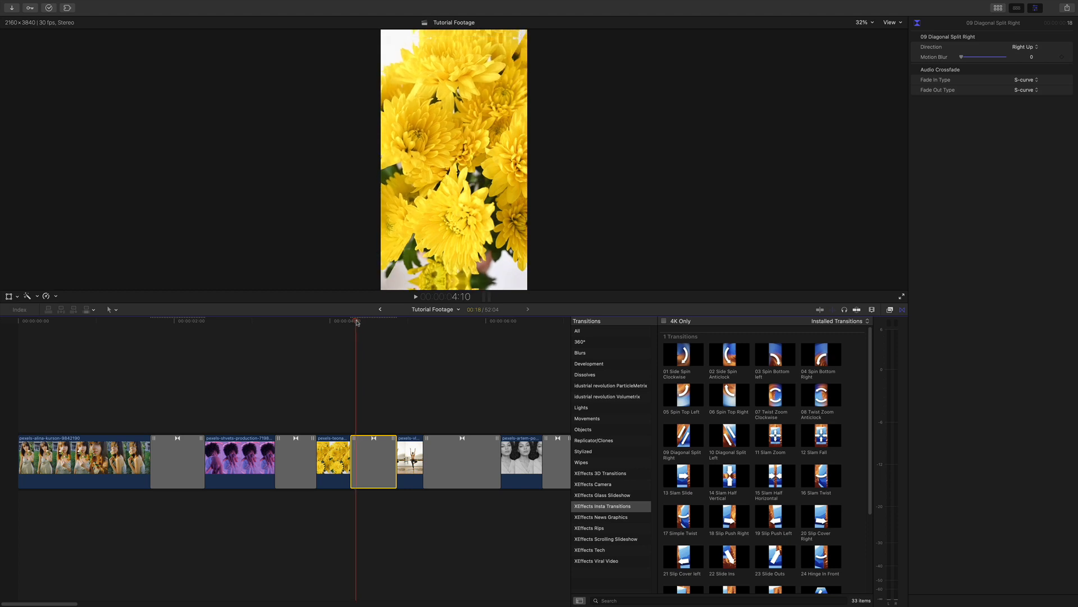
{"action": "left_click", "coordinate": [1025, 46]}
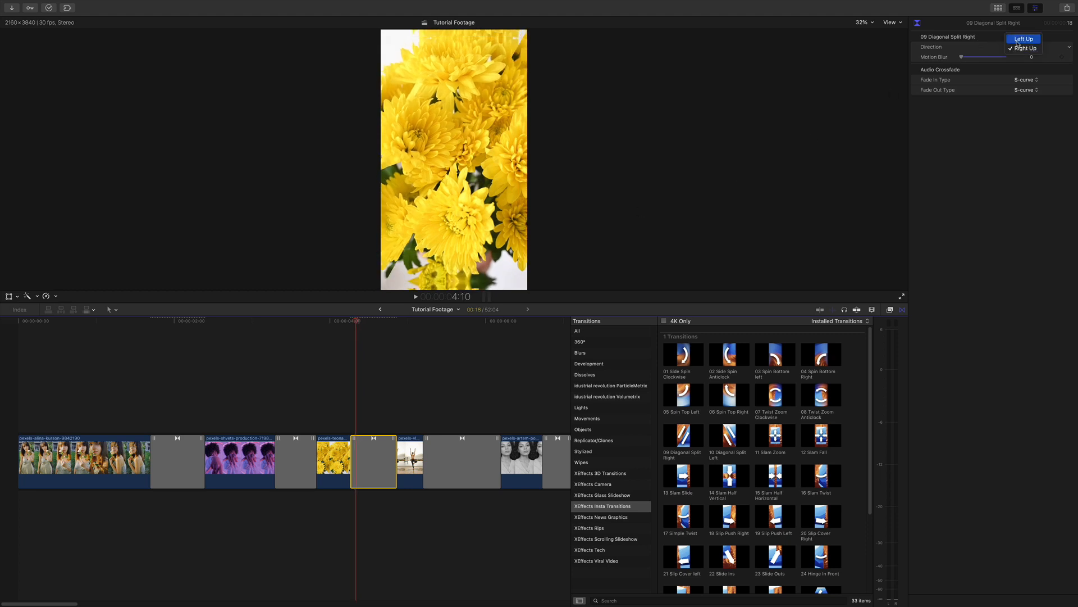
{"action": "left_click", "coordinate": [1023, 38]}
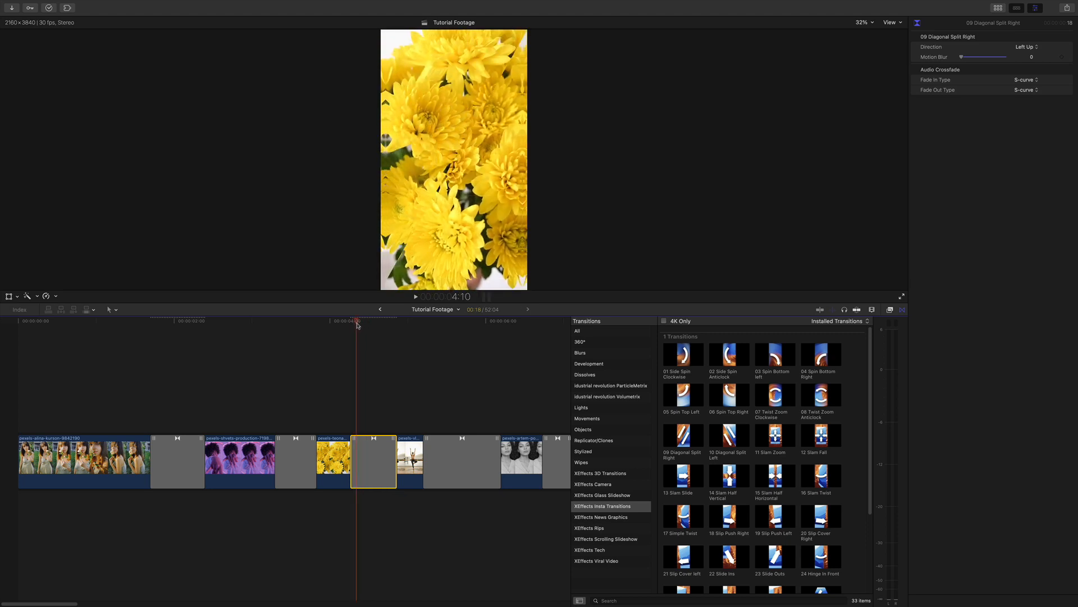
{"action": "left_click_drag", "start_coordinate": [961, 57], "coordinate": [981, 56]}
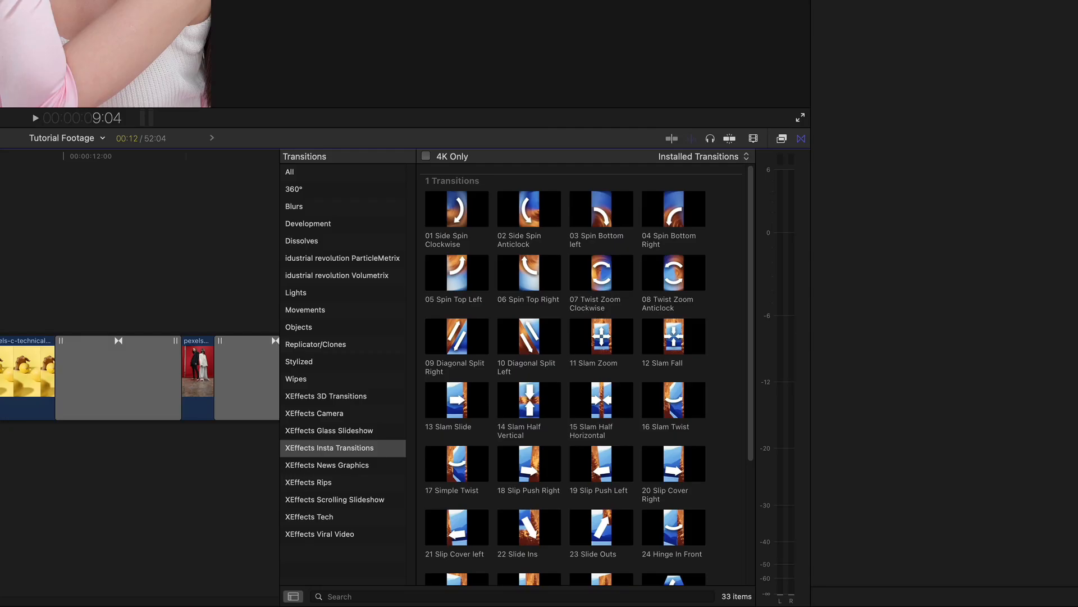
{"action": "mouse_move", "coordinate": [441, 440]}
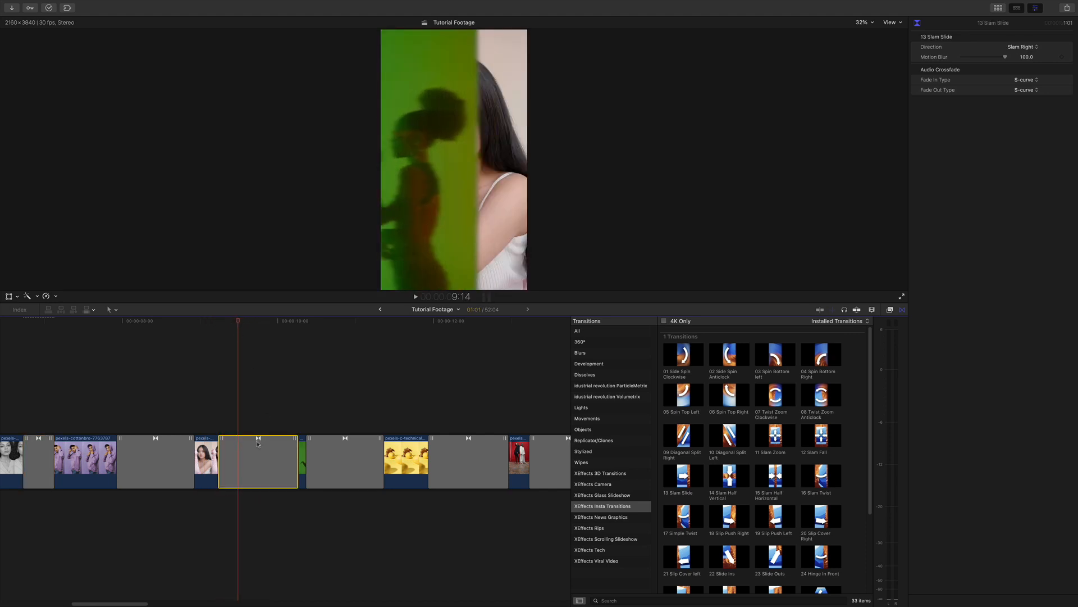
- Set the Slam Slide transition's Direction to Slam Right and preview it full screen
{"action": "left_click", "coordinate": [1025, 48]}
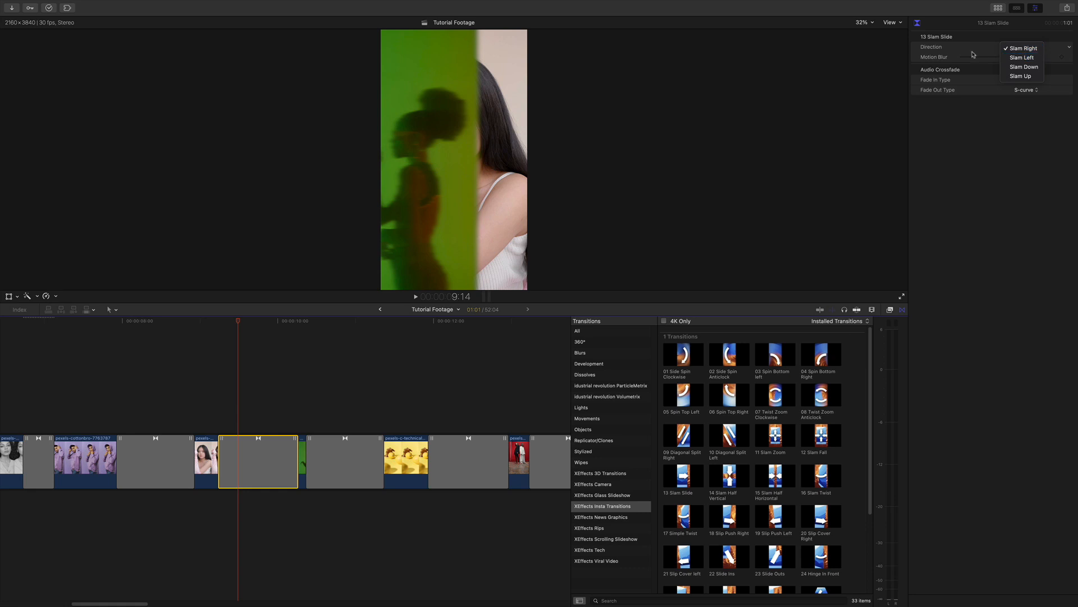
{"action": "left_click", "coordinate": [1018, 48]}
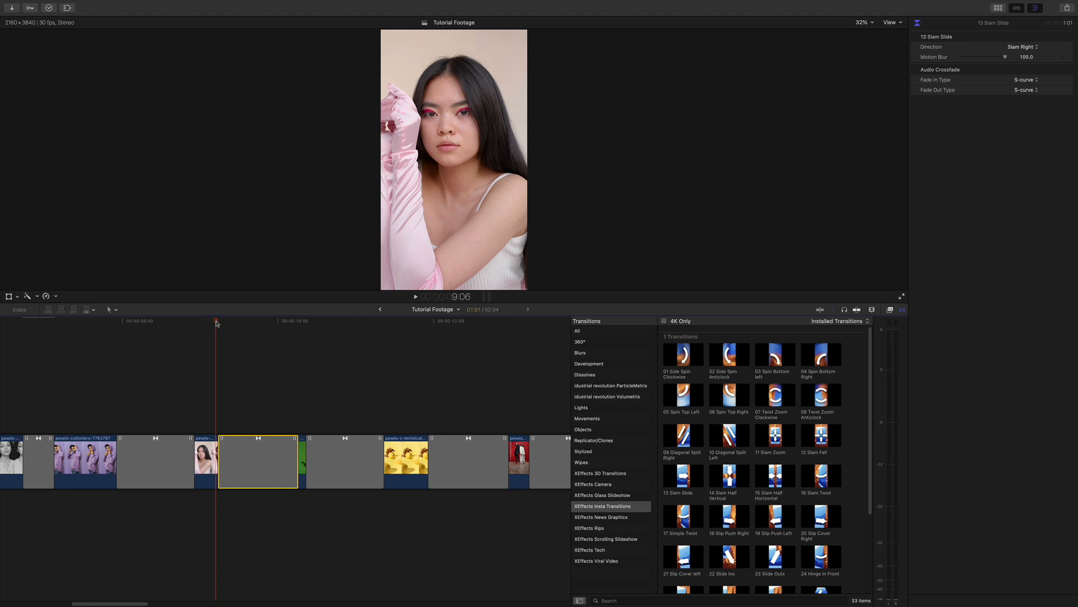
{"action": "left_click", "coordinate": [890, 310]}
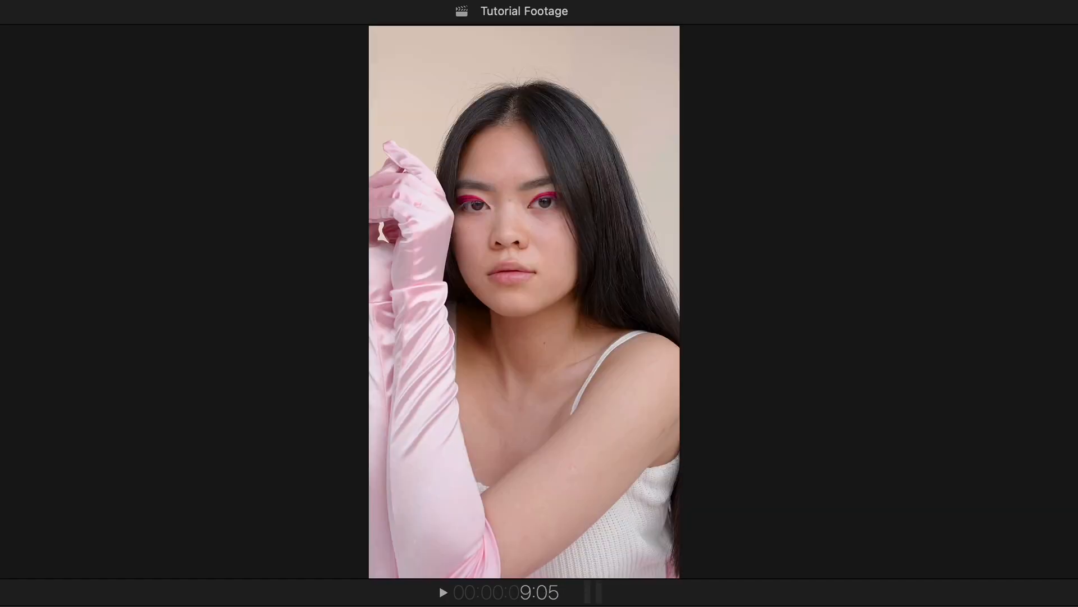
{"action": "left_click", "coordinate": [447, 593]}
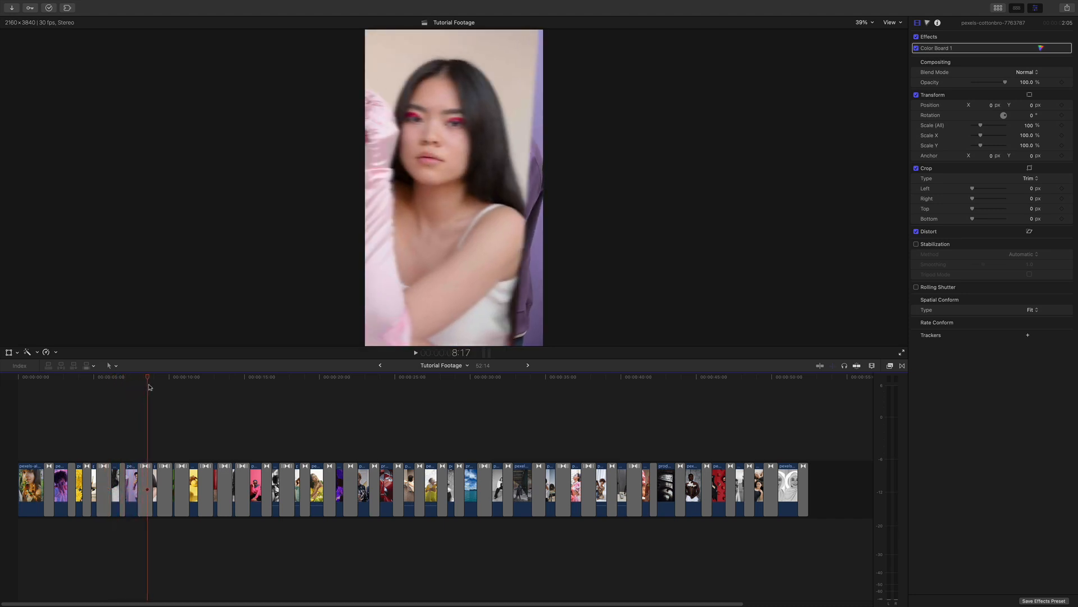
- Combine all timeline clips into a new compound clip named 'Iphone Inside'
{"action": "left_click", "coordinate": [205, 377]}
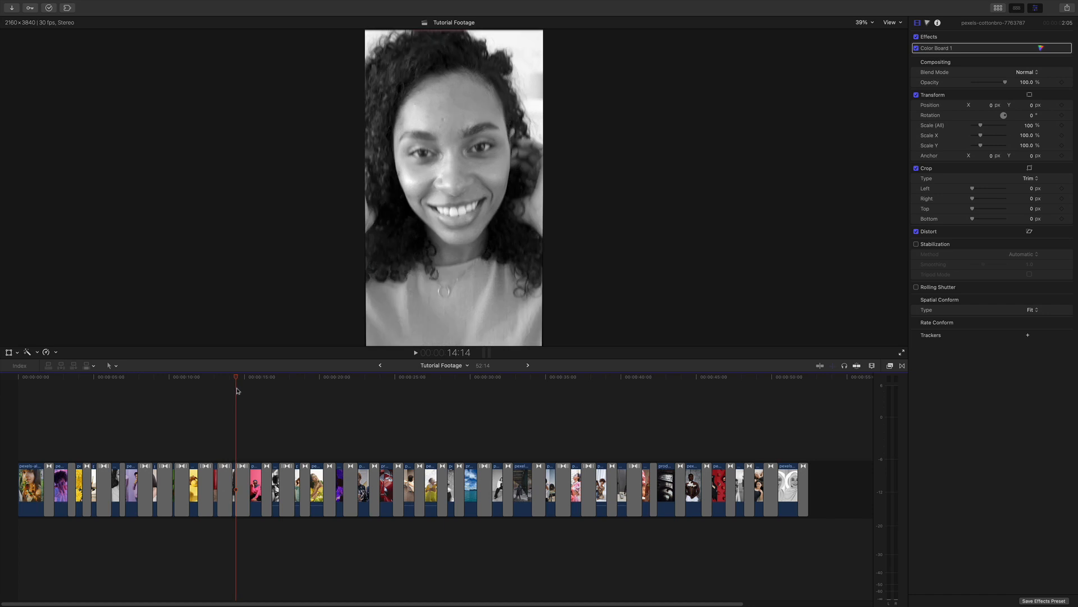
{"action": "left_click", "coordinate": [273, 394]}
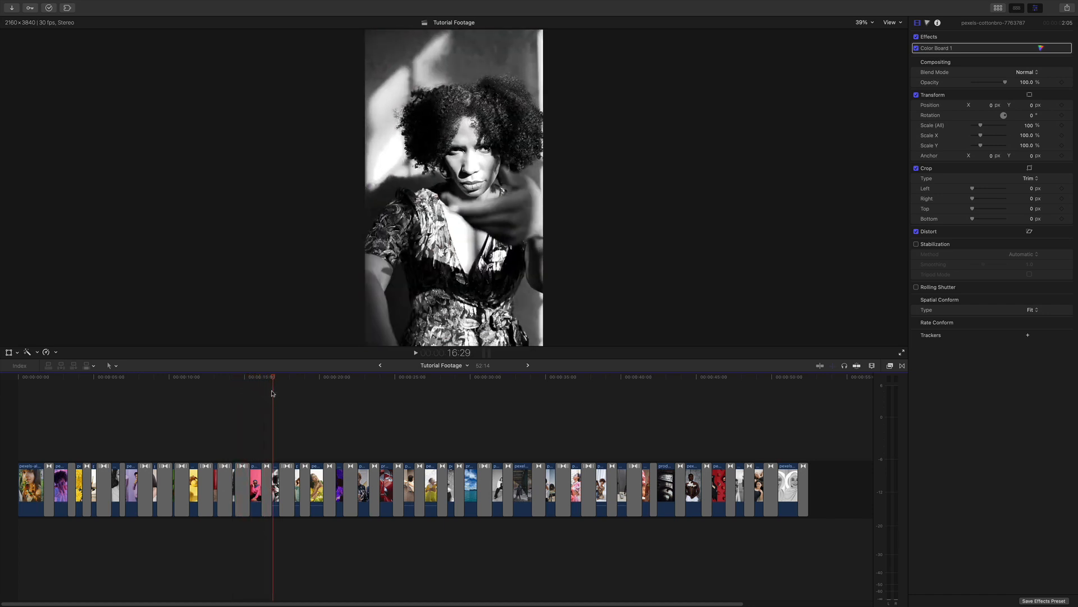
{"action": "left_click", "coordinate": [230, 393]}
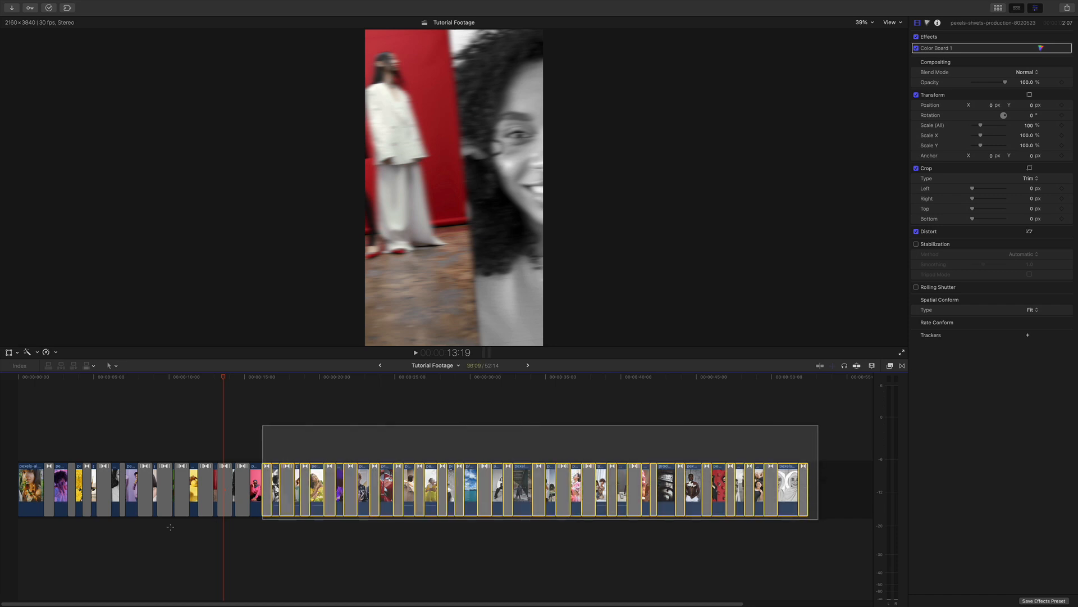
{"action": "right_click", "coordinate": [257, 488]}
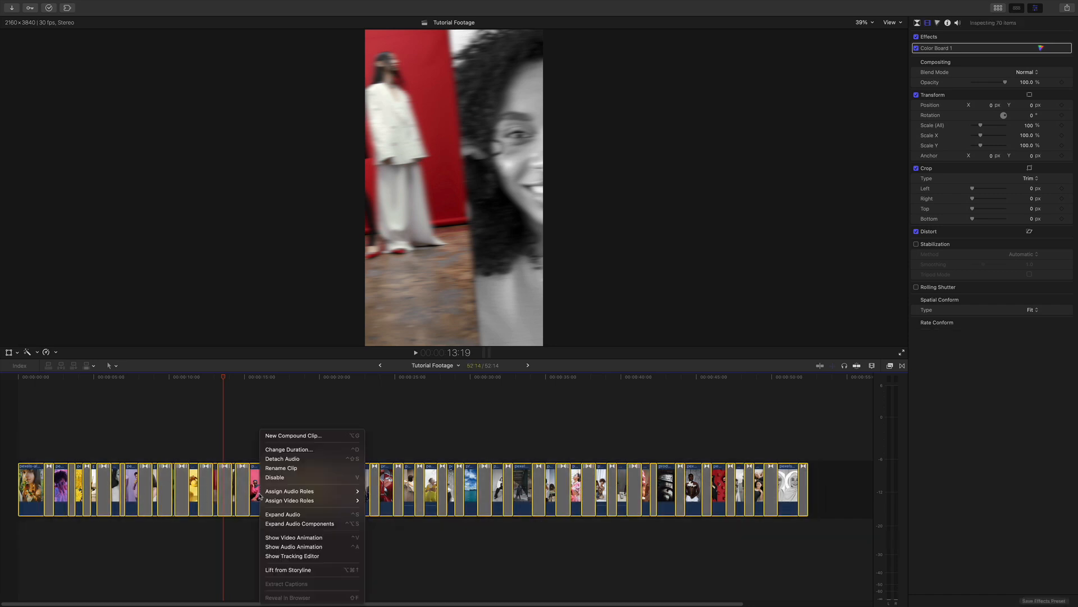
{"action": "left_click", "coordinate": [293, 436]}
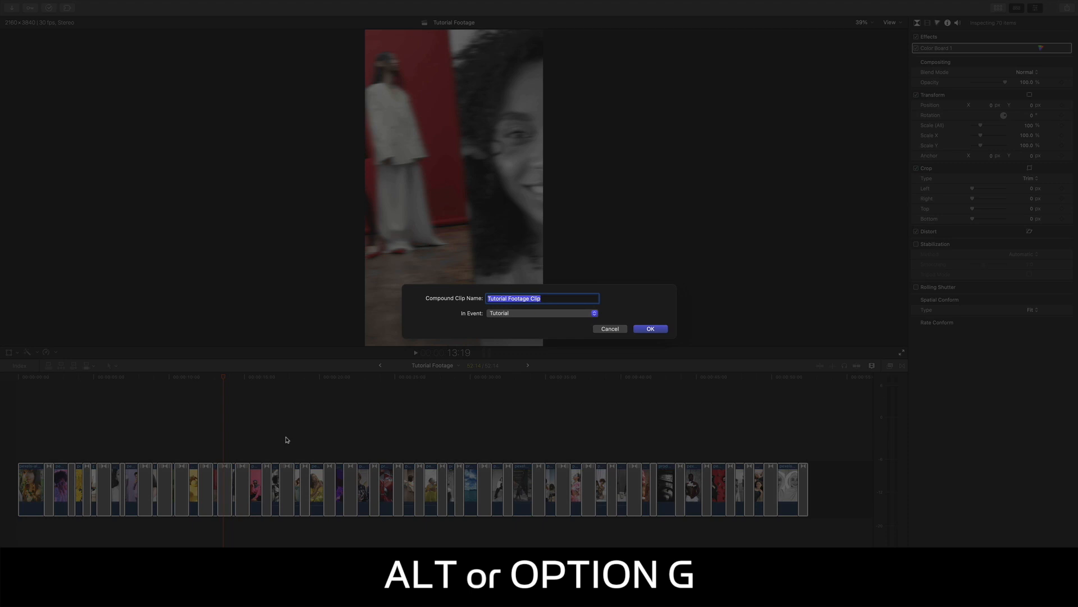
{"action": "type", "text": "Iphone inside"}
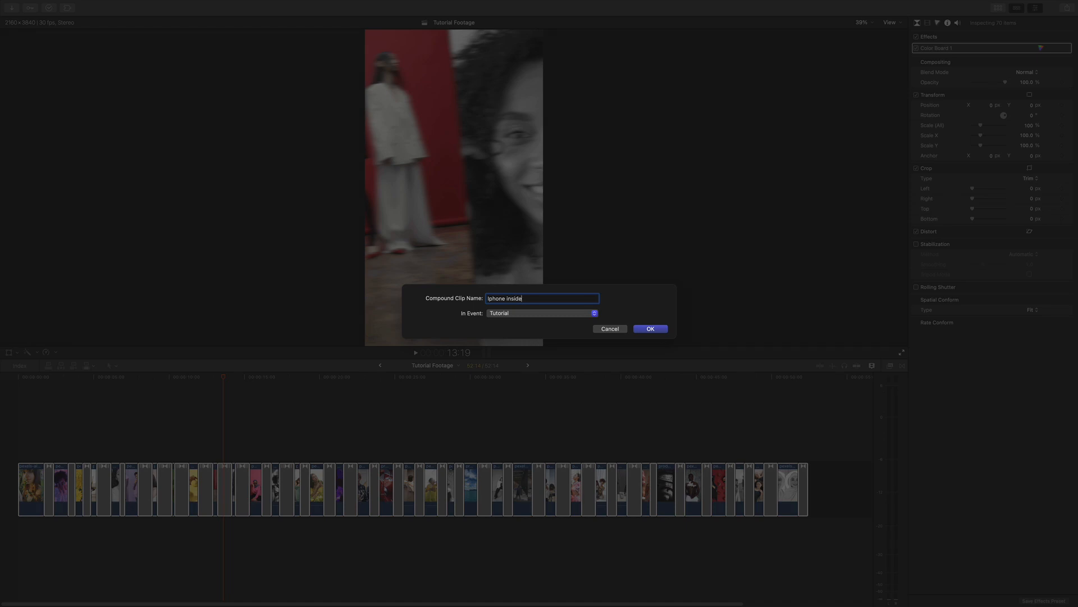
{"action": "left_click", "coordinate": [650, 328]}
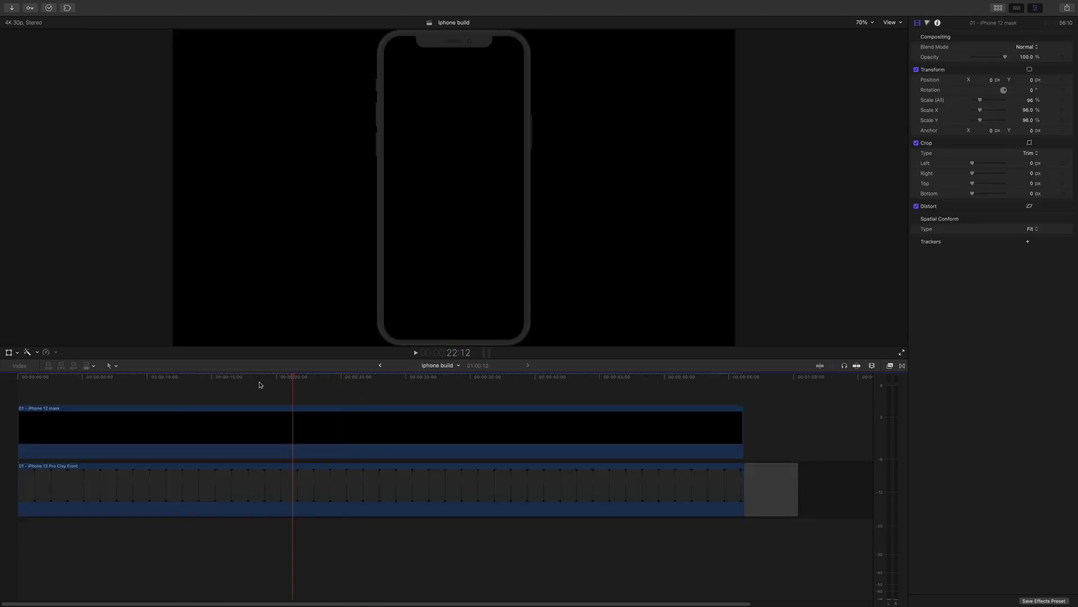
- Connect Iphone Inside above the phone layers in Iphone build and scale it to 78%
{"action": "left_click", "coordinate": [63, 377]}
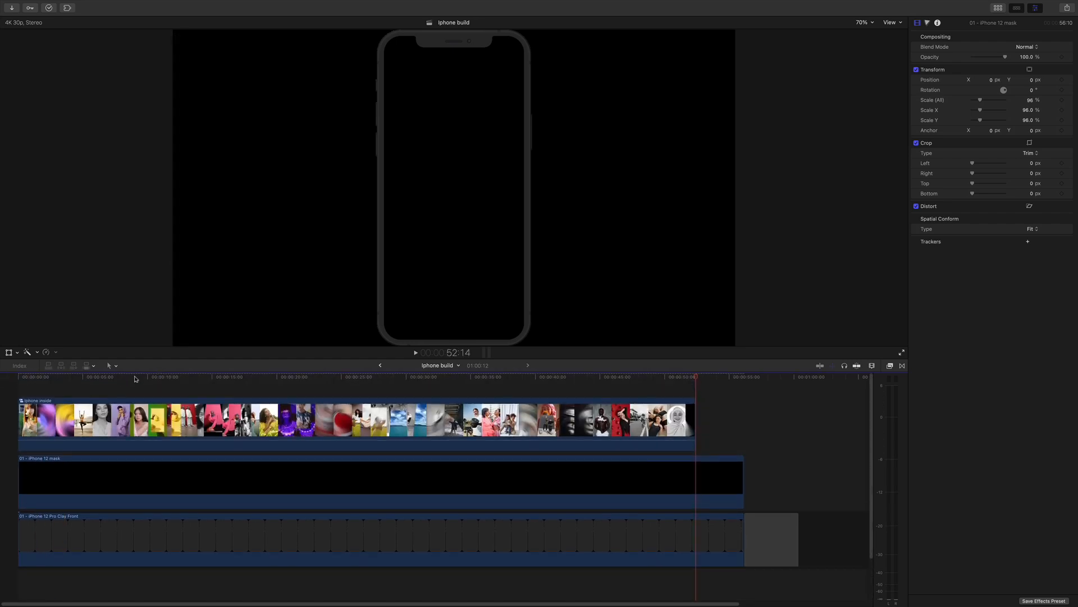
{"action": "left_click", "coordinate": [169, 420]}
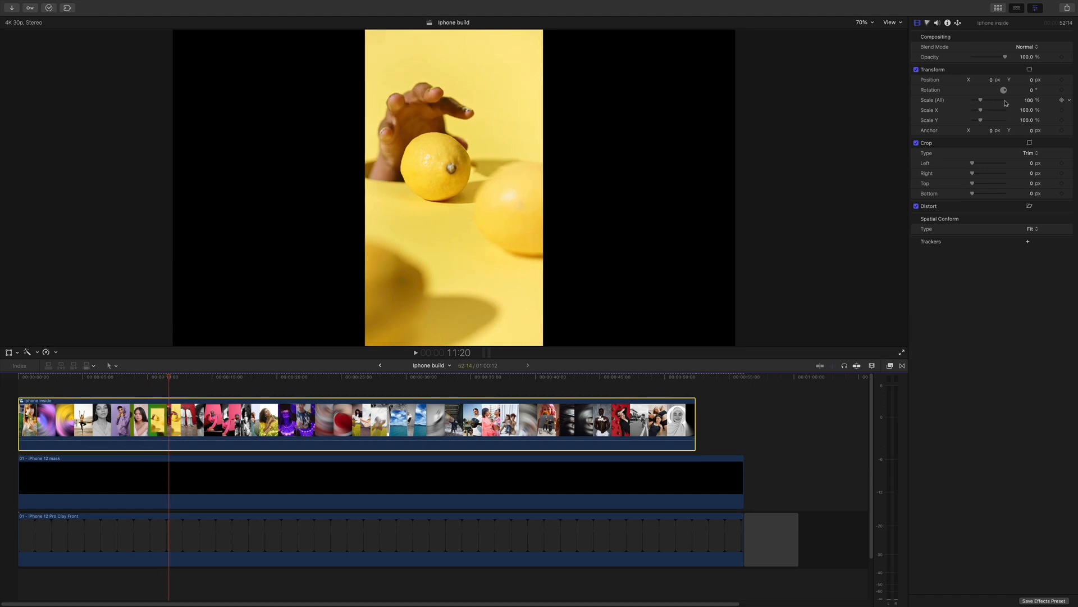
{"action": "left_click_drag", "start_coordinate": [994, 100], "coordinate": [980, 100]}
{"action": "type", "text": "78"}
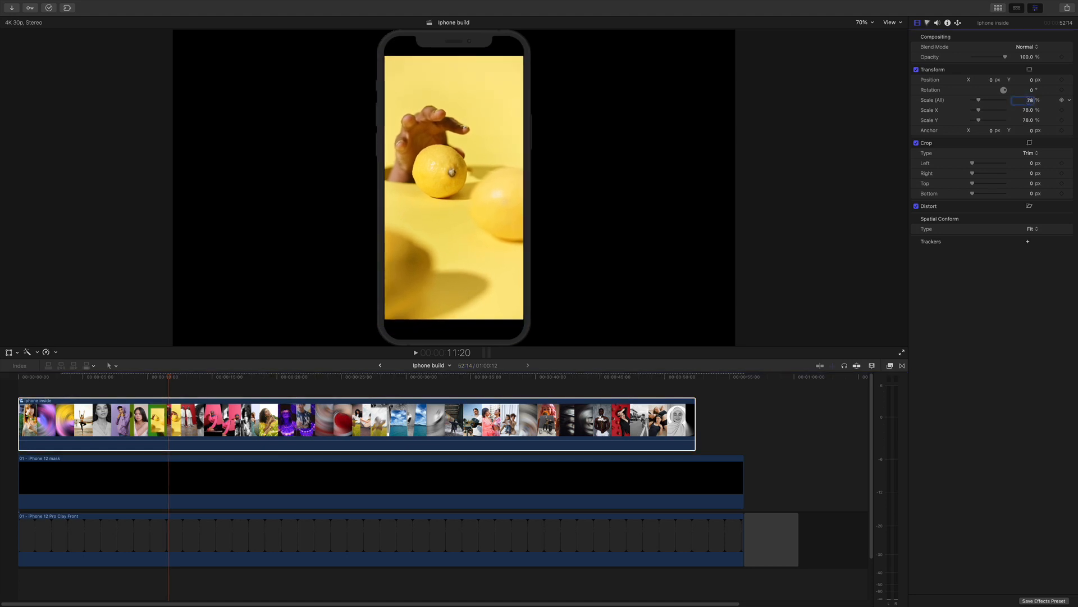
{"action": "left_click", "coordinate": [68, 377]}
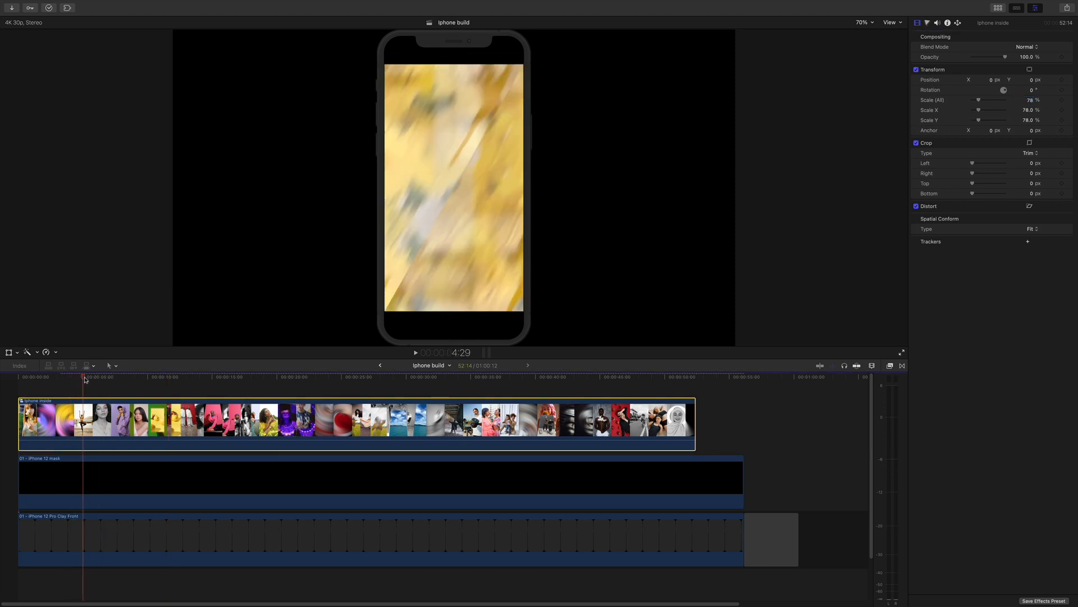
{"action": "left_click", "coordinate": [115, 377]}
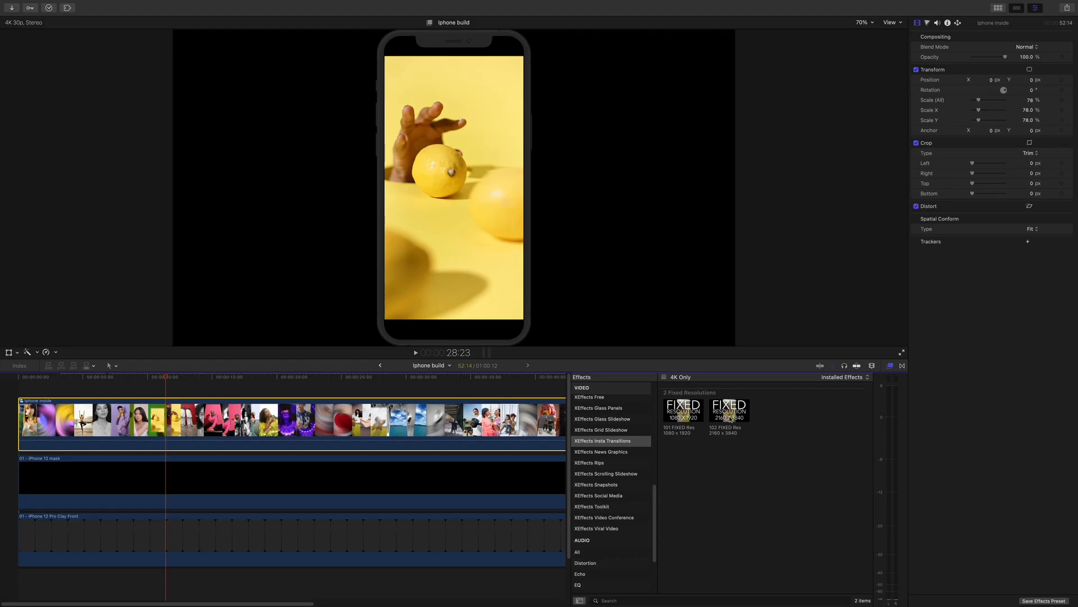
- Apply the 102 FIXED Res 2160 x 3840 effect to the Iphone Inside compound clip
{"action": "double_click", "coordinate": [730, 409]}
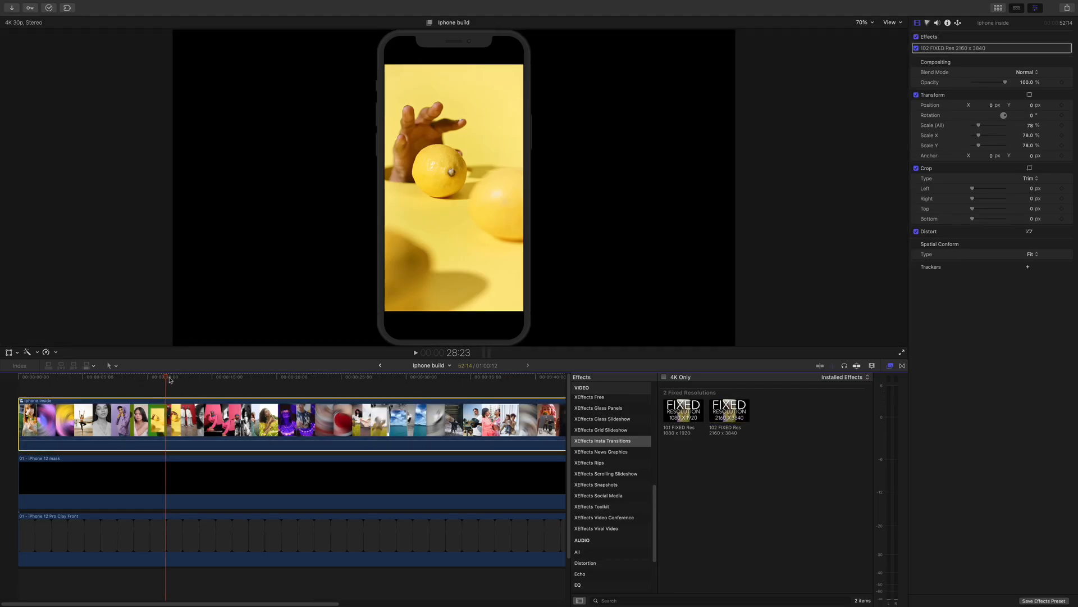